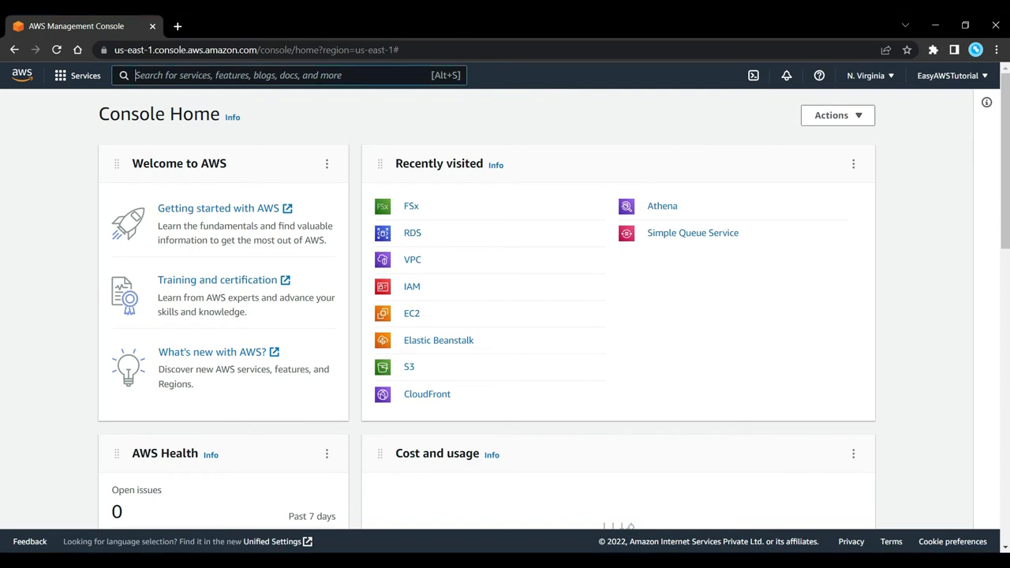
Step: Find FSx via the console search, land on File systems and begin creating a new file system
{"action": "type", "text": "fsx"}
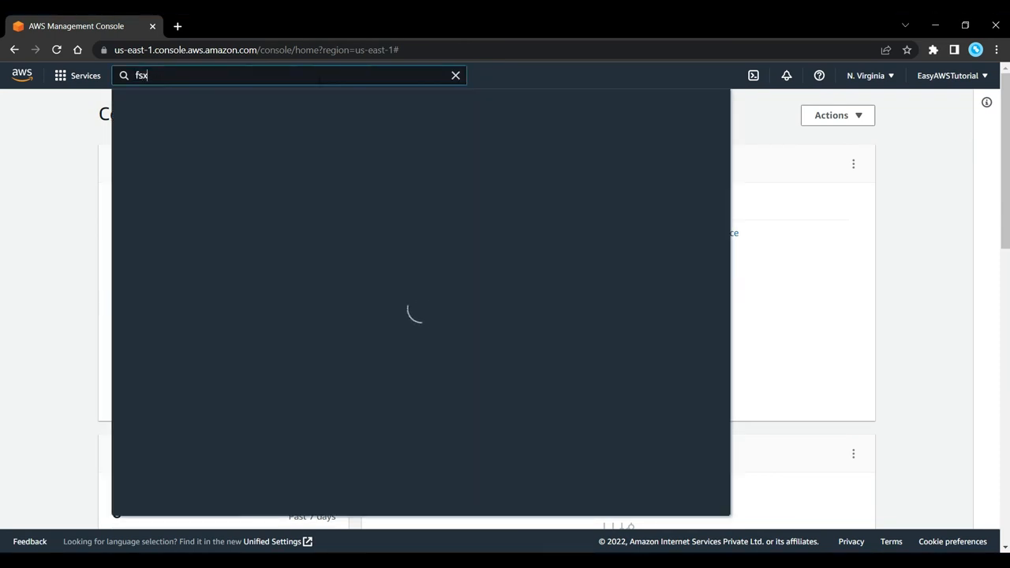
{"action": "left_click", "coordinate": [322, 177]}
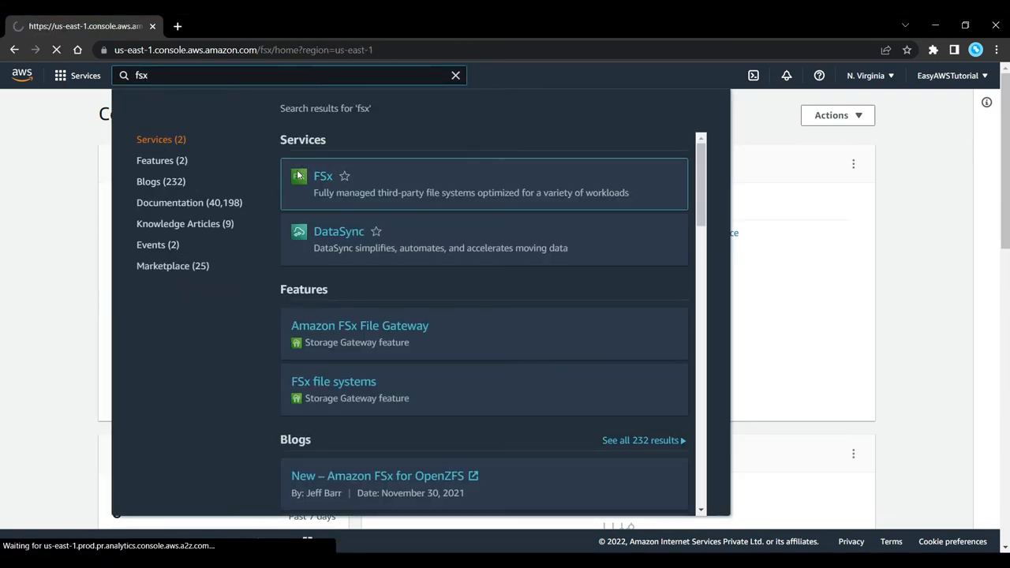
{"action": "left_click", "coordinate": [322, 176]}
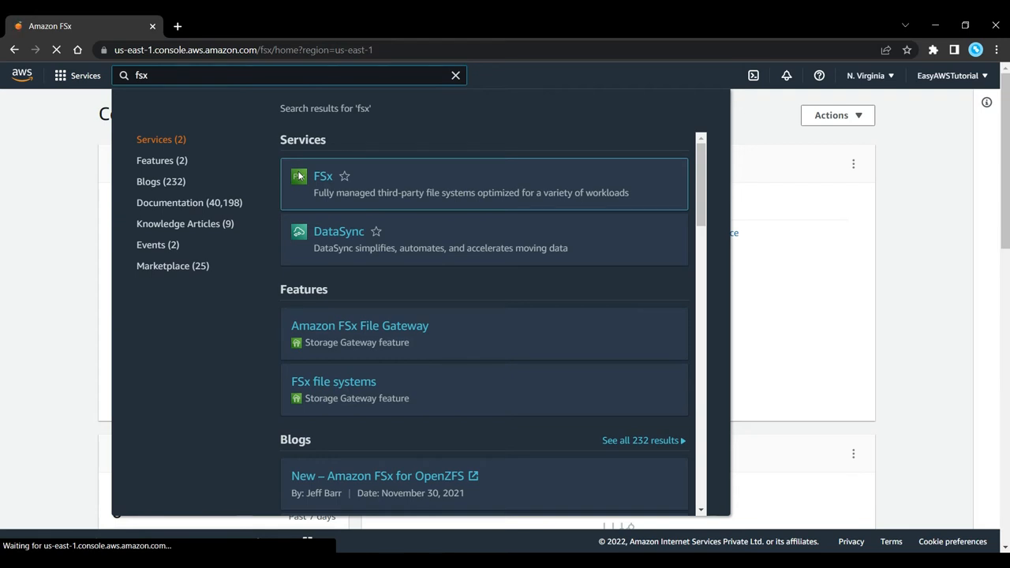
{"action": "left_click", "coordinate": [322, 176]}
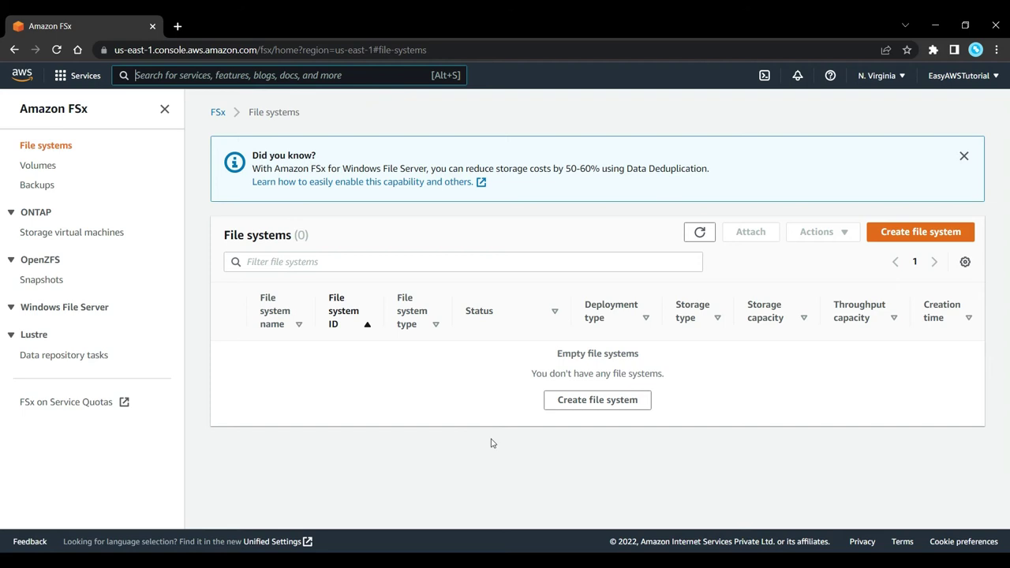
{"action": "left_click", "coordinate": [920, 230]}
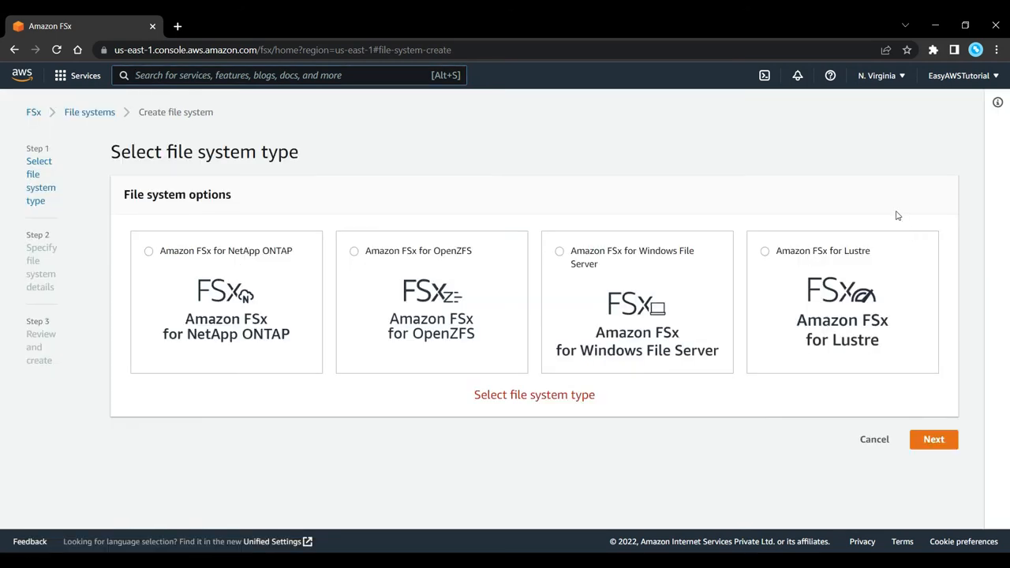
{"action": "mouse_move", "coordinate": [726, 193]}
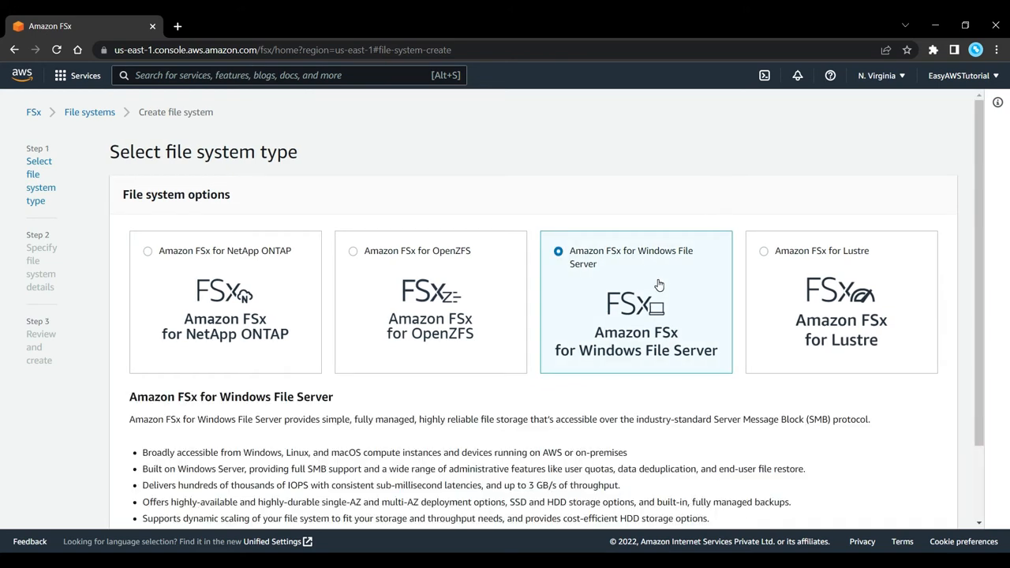
Step: Choose Amazon FSx for Windows File Server and read its overview description
{"action": "scroll", "scroll_direction": "down", "scroll_amount": 3}
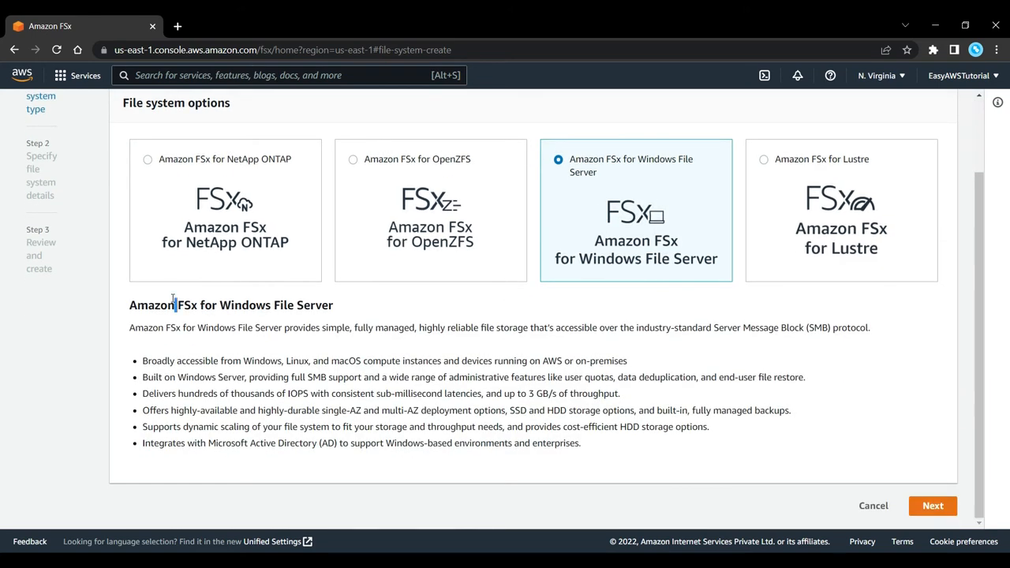
{"action": "triple_click", "coordinate": [230, 306]}
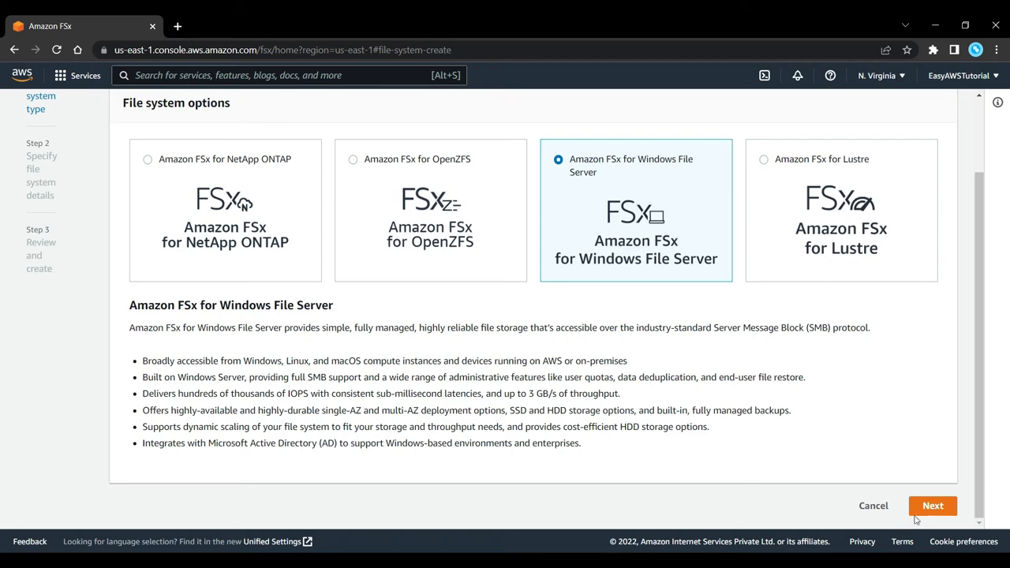
Step: Continue to details, keep Multi-AZ SSD, set storage capacity 16000 GiB and specify 256 MB/s throughput
{"action": "left_click", "coordinate": [933, 505]}
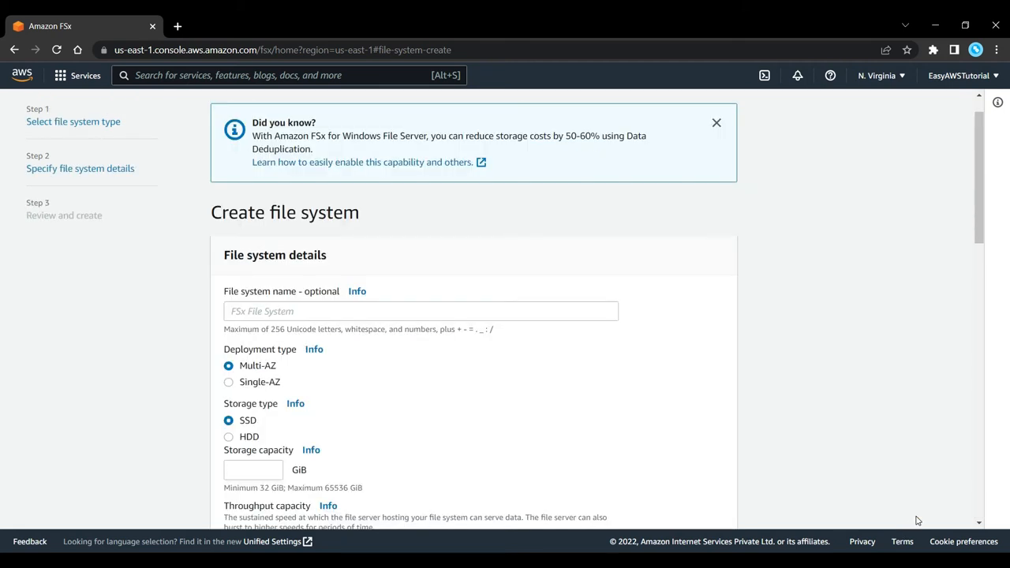
{"action": "mouse_move", "coordinate": [276, 383]}
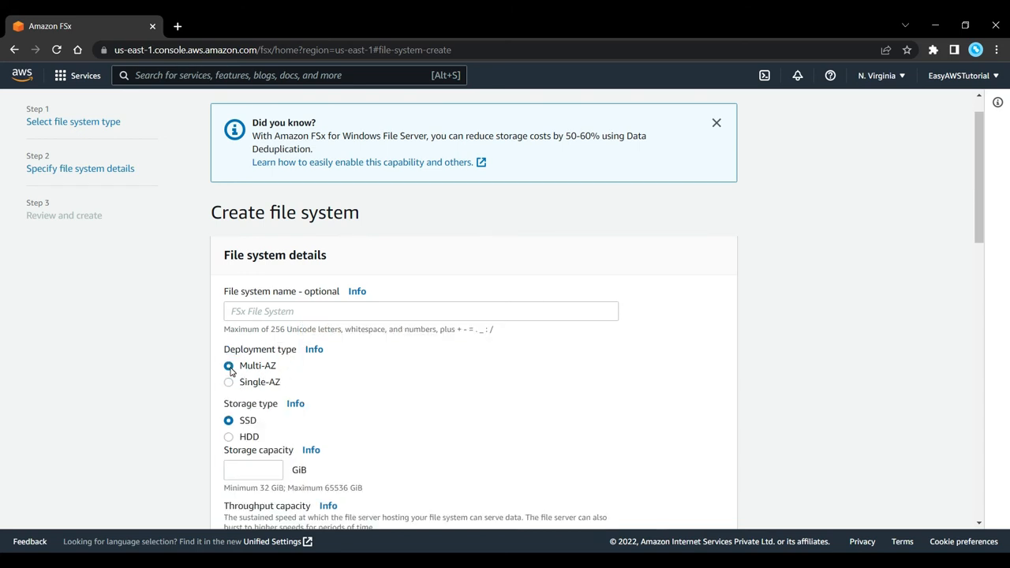
{"action": "scroll", "scroll_direction": "down", "scroll_amount": 3}
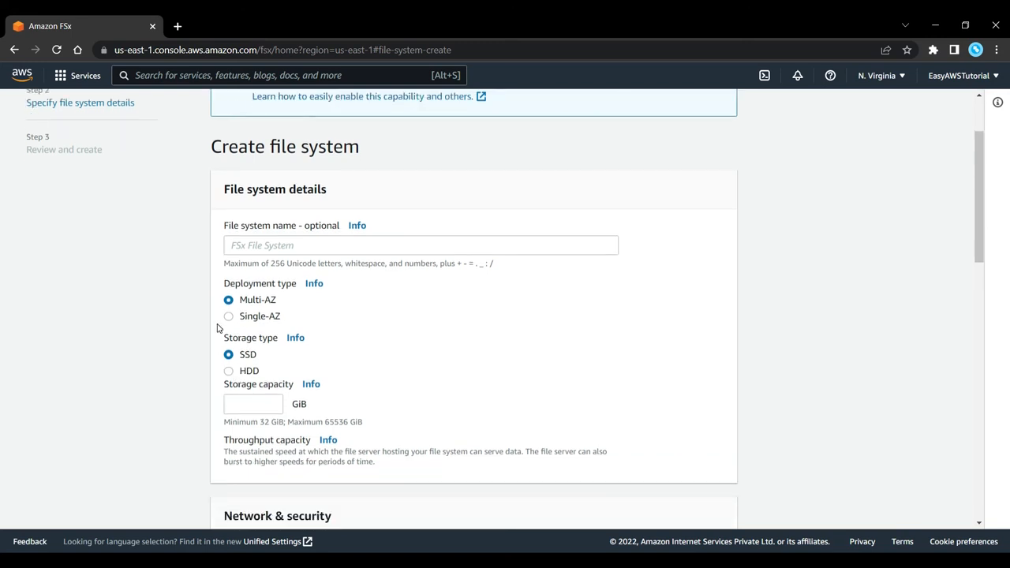
{"action": "mouse_move", "coordinate": [246, 376]}
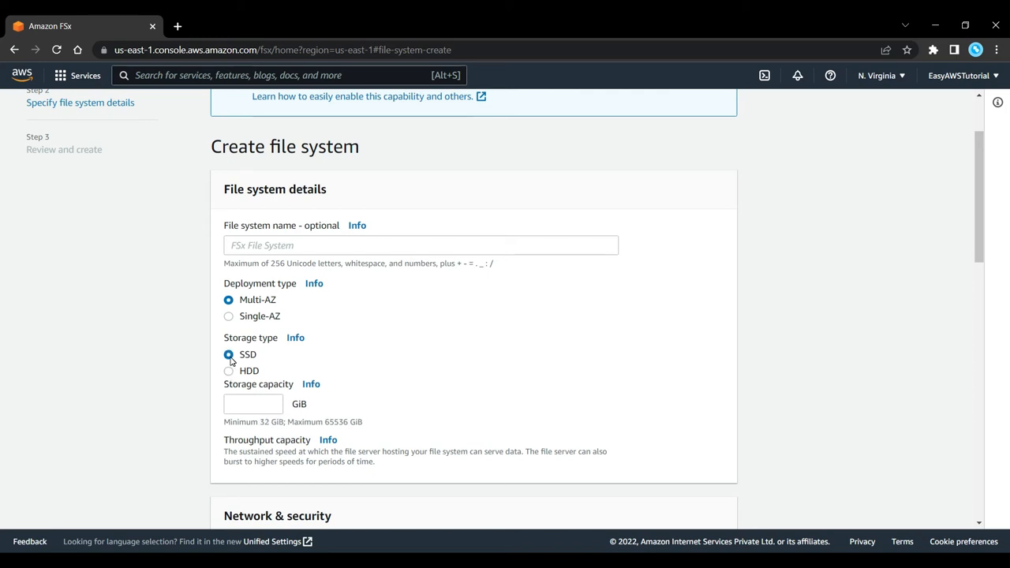
{"action": "left_click", "coordinate": [253, 404]}
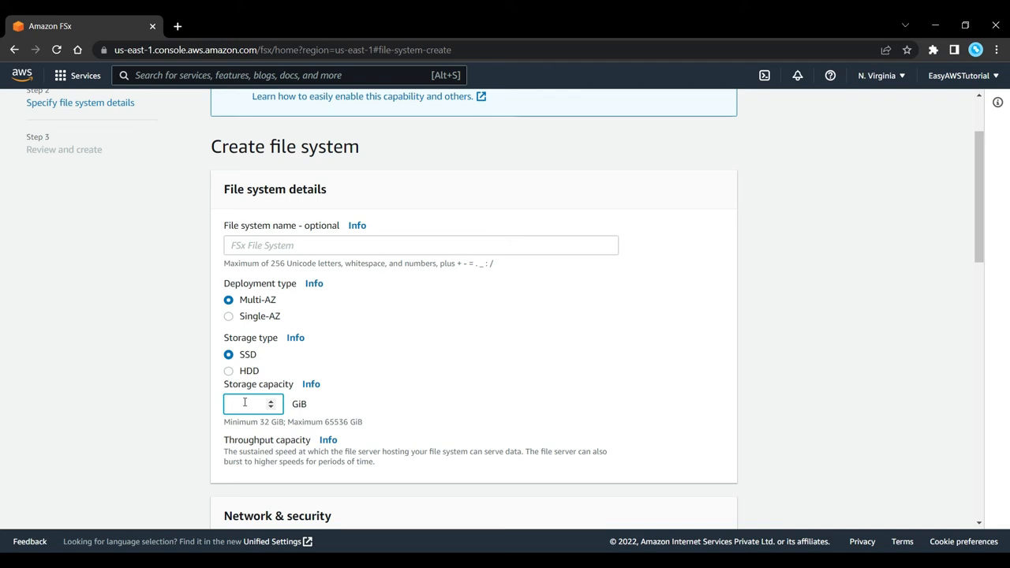
{"action": "type", "text": "16000"}
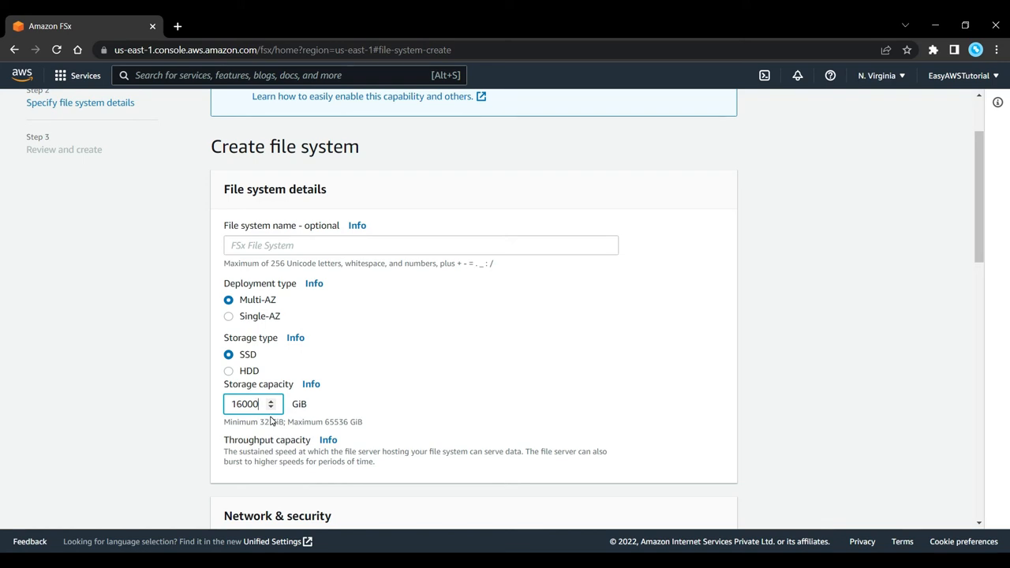
{"action": "scroll", "scroll_direction": "down", "scroll_amount": 3}
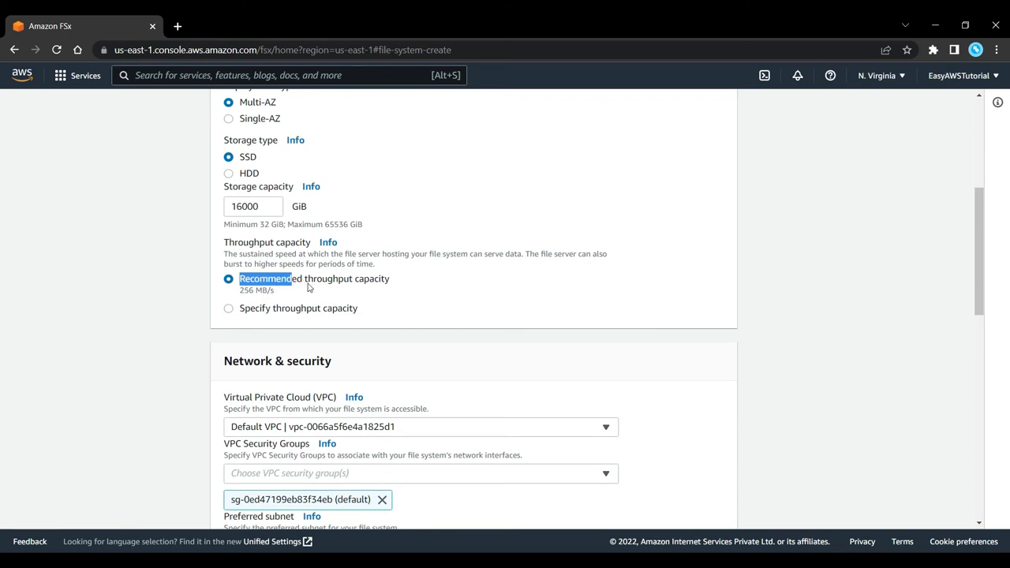
{"action": "left_click", "coordinate": [228, 307]}
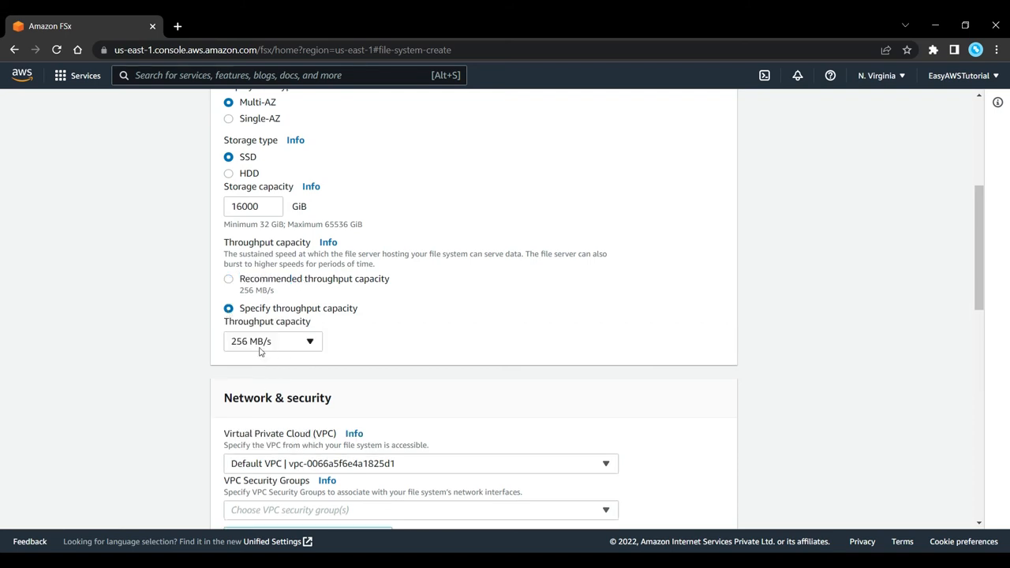
{"action": "mouse_move", "coordinate": [271, 361]}
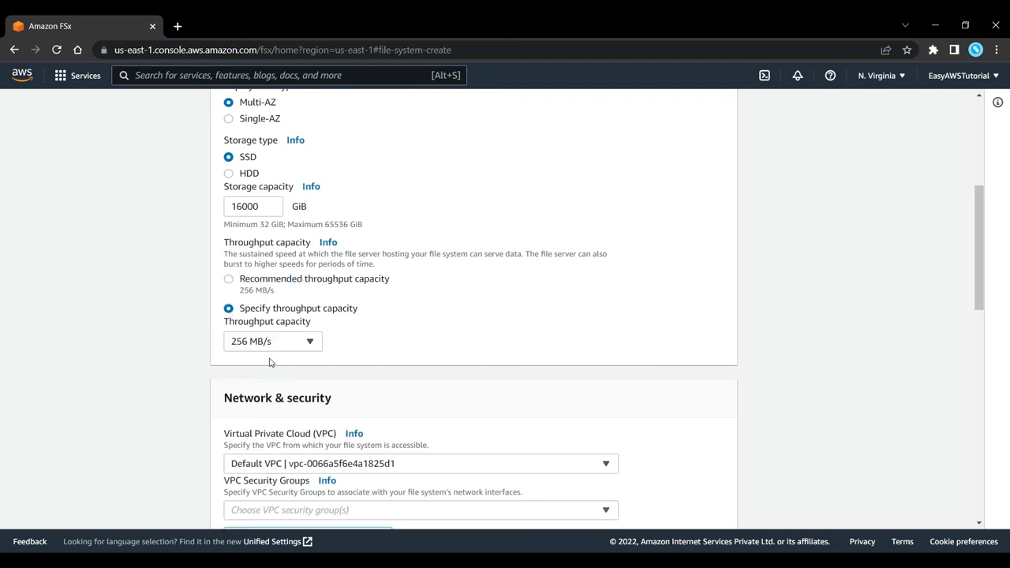
Step: Scroll through the Encryption, Auditing, Access, Backup and Tags sections of the Windows form
{"action": "scroll", "scroll_direction": "down", "scroll_amount": 3}
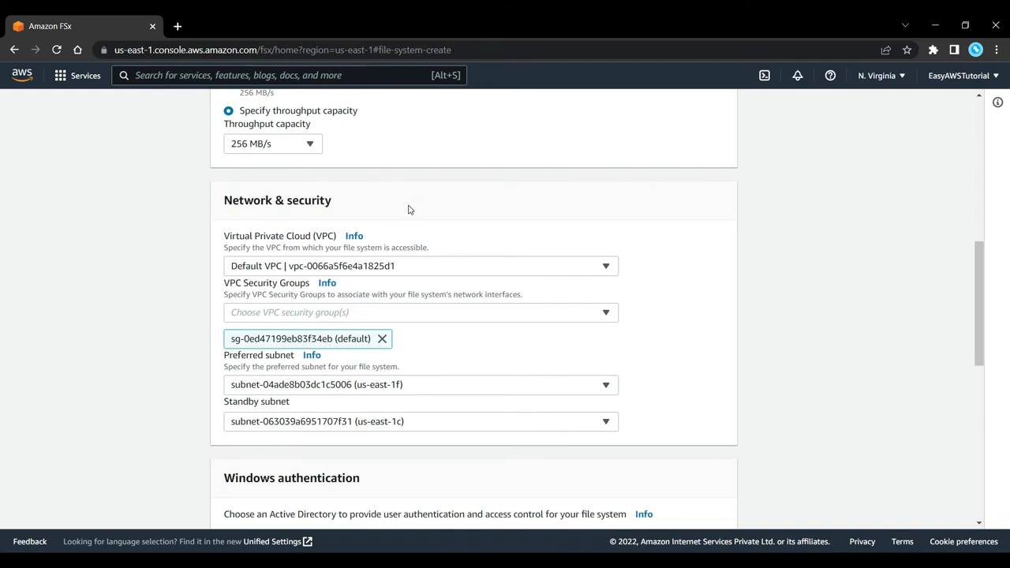
{"action": "scroll", "scroll_direction": "down", "scroll_amount": 3}
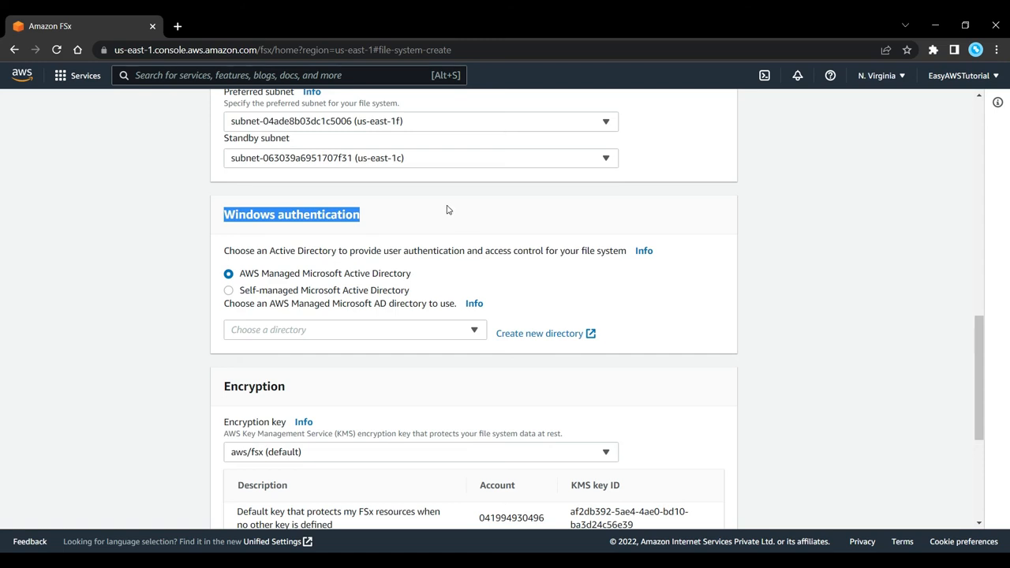
{"action": "scroll", "scroll_direction": "down", "scroll_amount": 3}
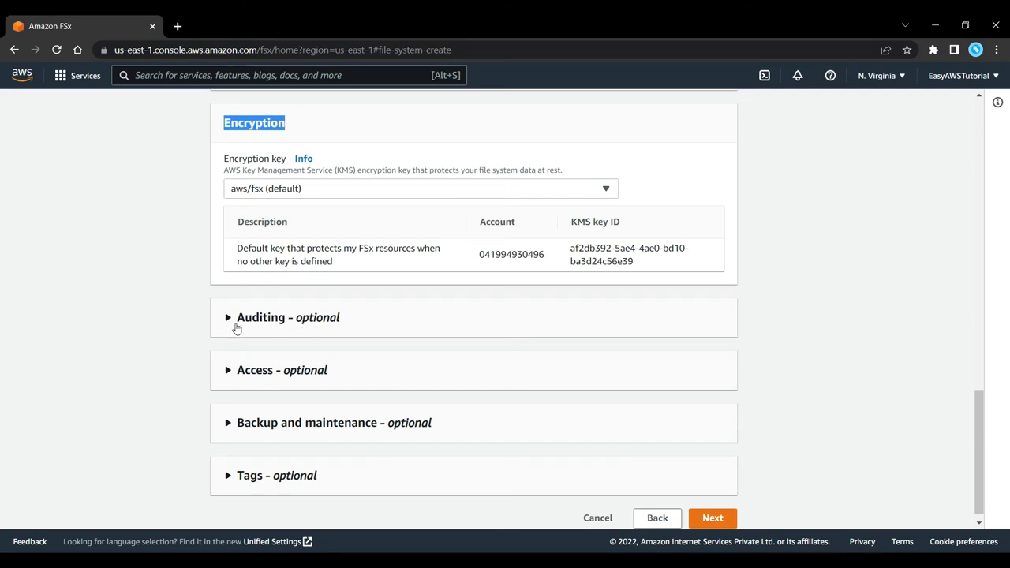
{"action": "mouse_move", "coordinate": [295, 536]}
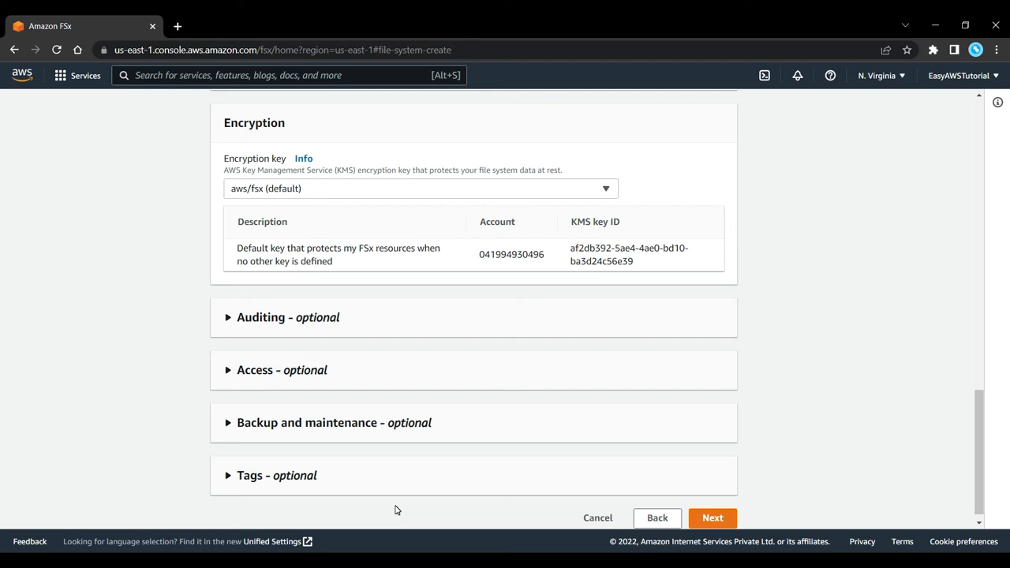
{"action": "scroll", "scroll_direction": "up", "scroll_amount": 3}
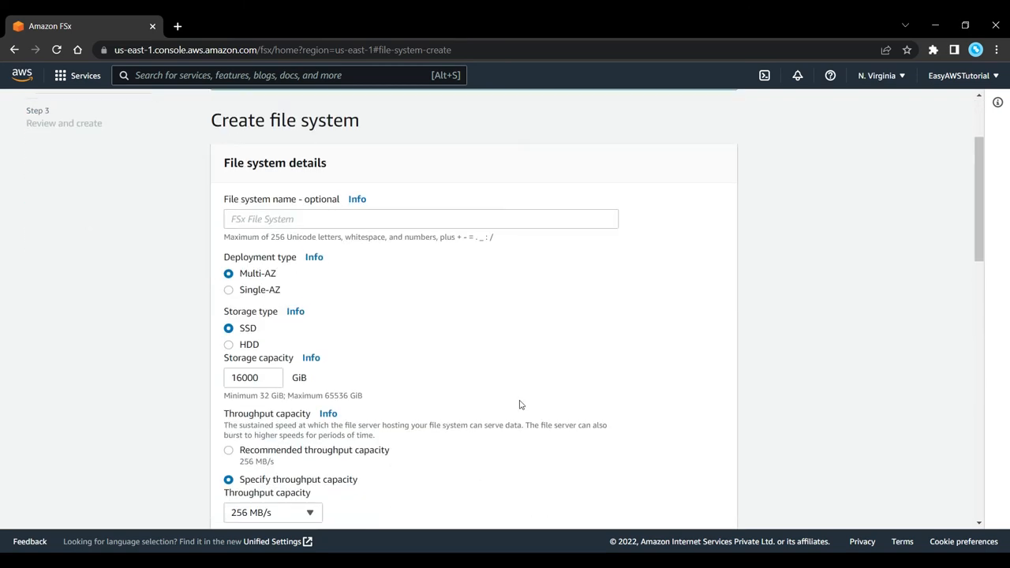
{"action": "mouse_move", "coordinate": [475, 297]}
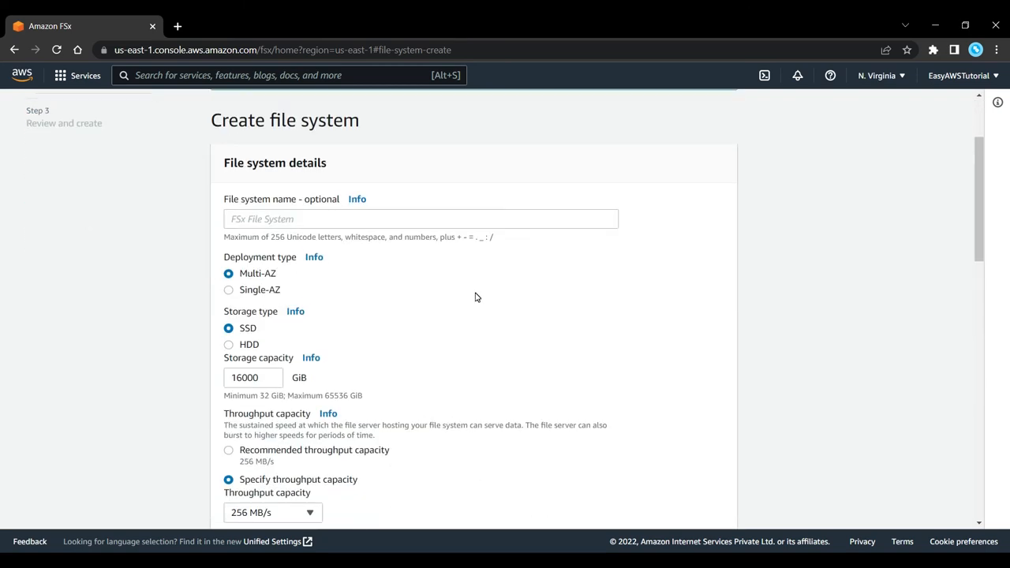
{"action": "scroll", "scroll_direction": "down", "scroll_amount": 3}
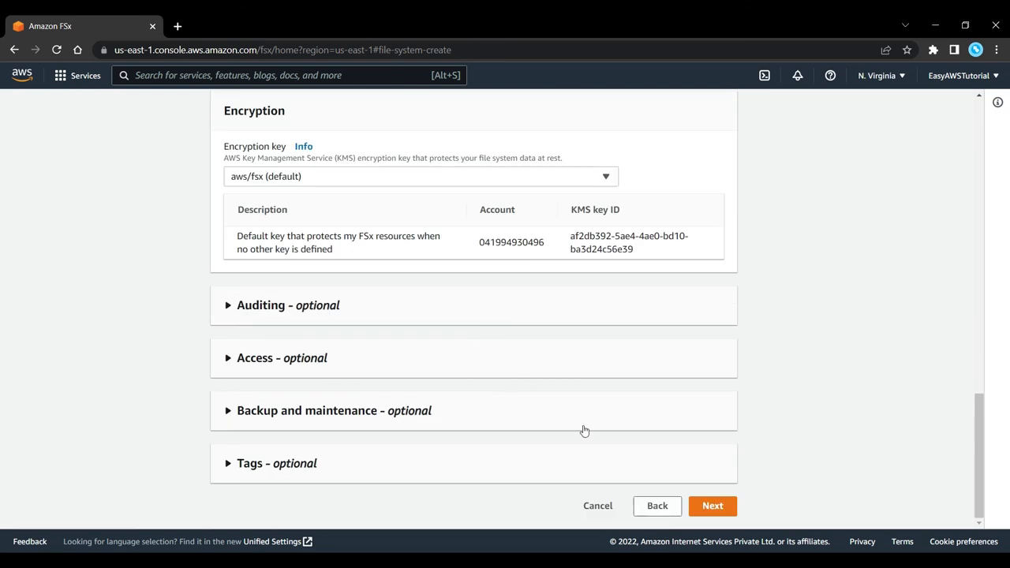
Step: Go back, pick Amazon FSx for Lustre and proceed to its details form
{"action": "left_click", "coordinate": [656, 505]}
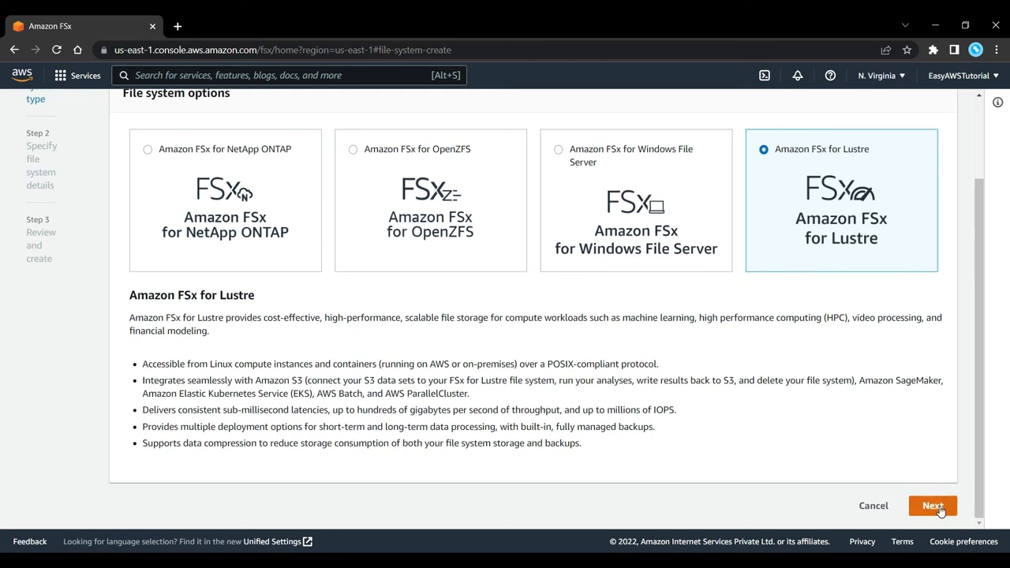
{"action": "left_click", "coordinate": [933, 505]}
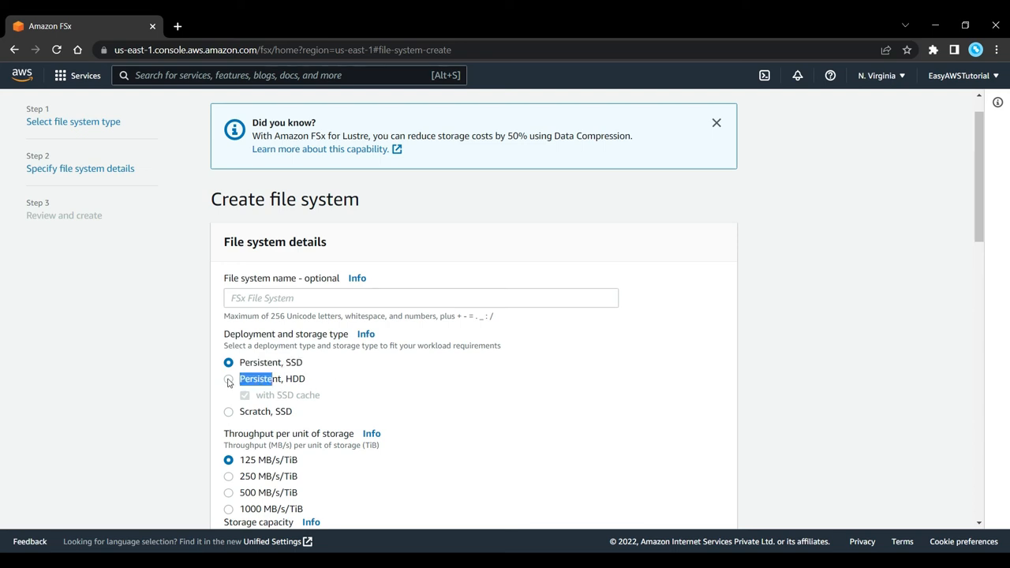
Step: Try Persistent HDD and Scratch SSD, then settle on Persistent SSD with 125 MB/s/TiB throughput
{"action": "left_click", "coordinate": [227, 379]}
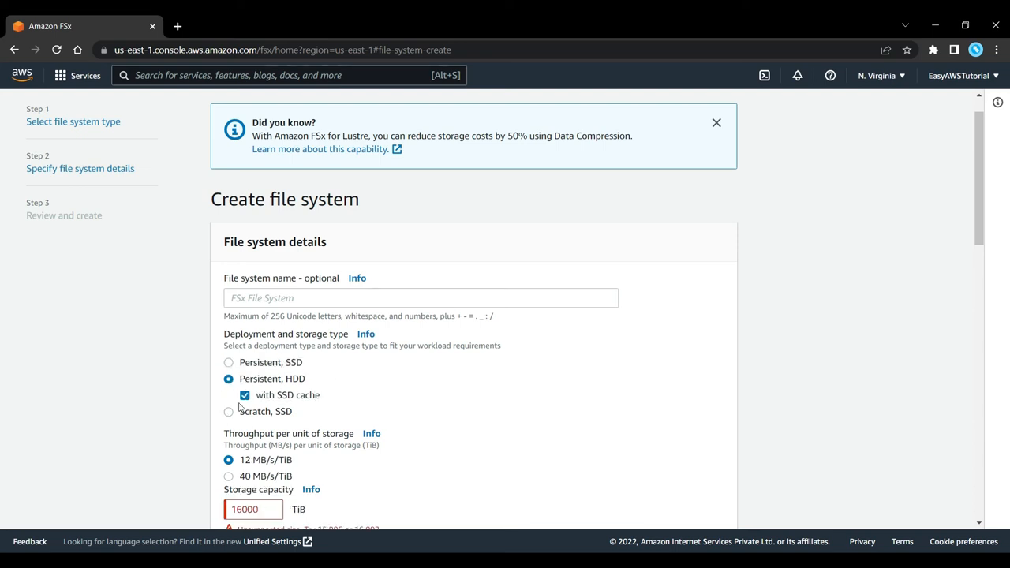
{"action": "left_click", "coordinate": [229, 410]}
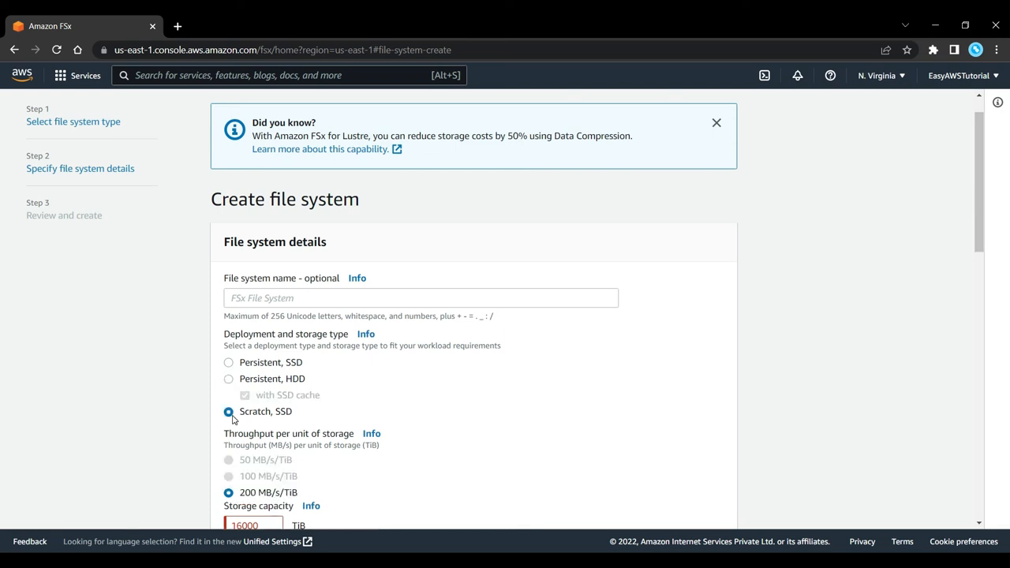
{"action": "double_click", "coordinate": [265, 410]}
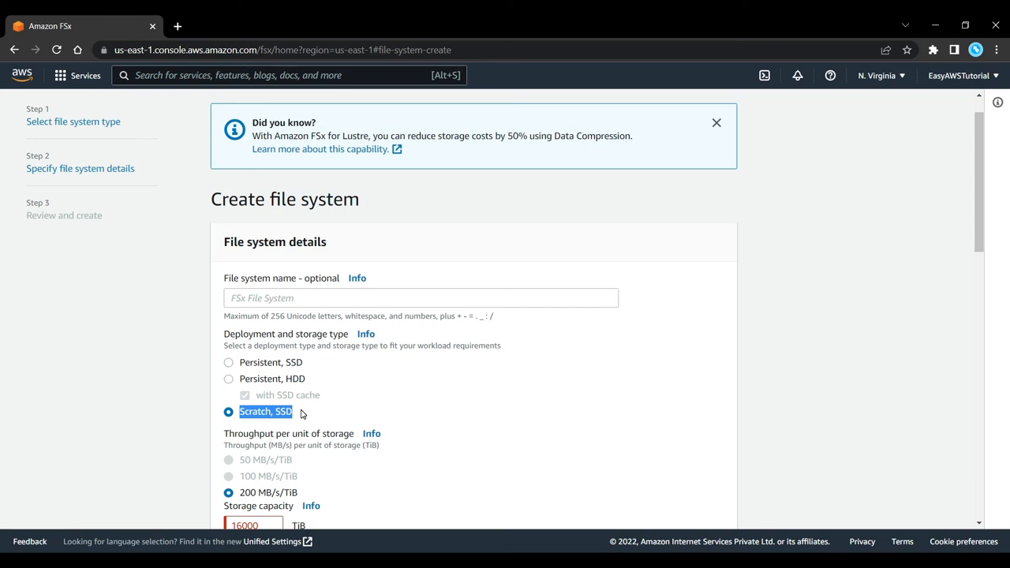
{"action": "mouse_move", "coordinate": [243, 375]}
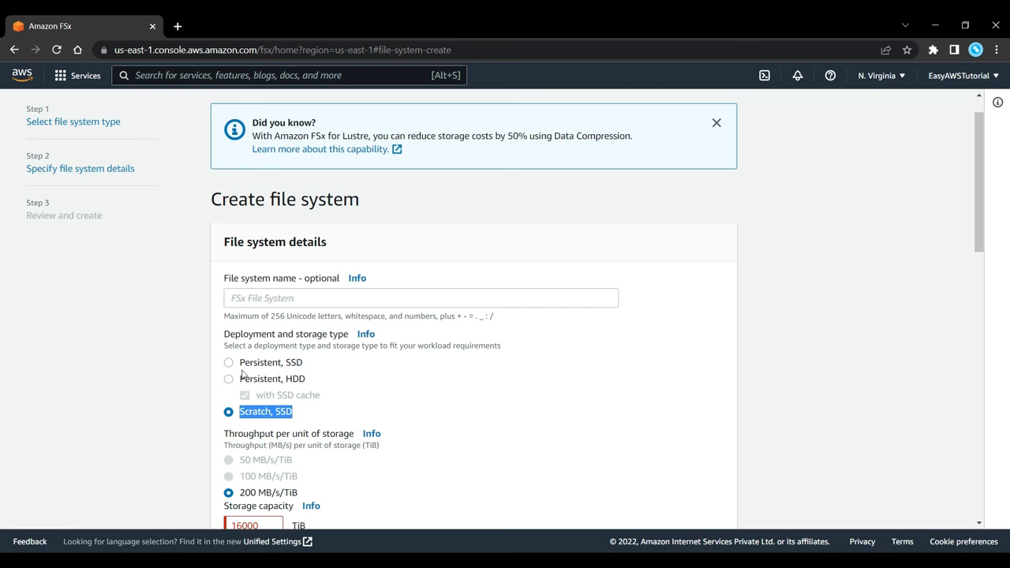
{"action": "left_click", "coordinate": [228, 361]}
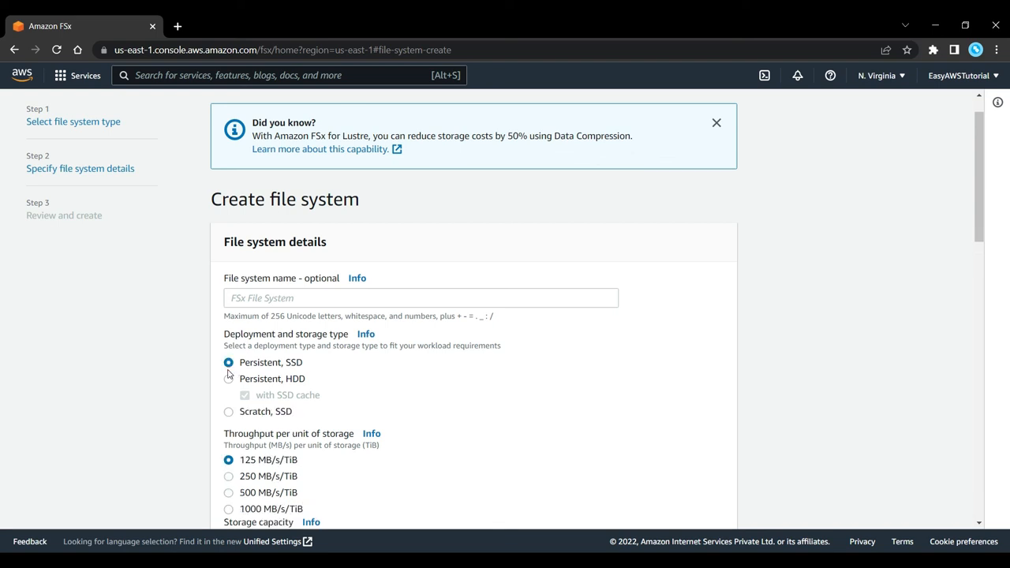
{"action": "scroll", "scroll_direction": "down", "scroll_amount": 3}
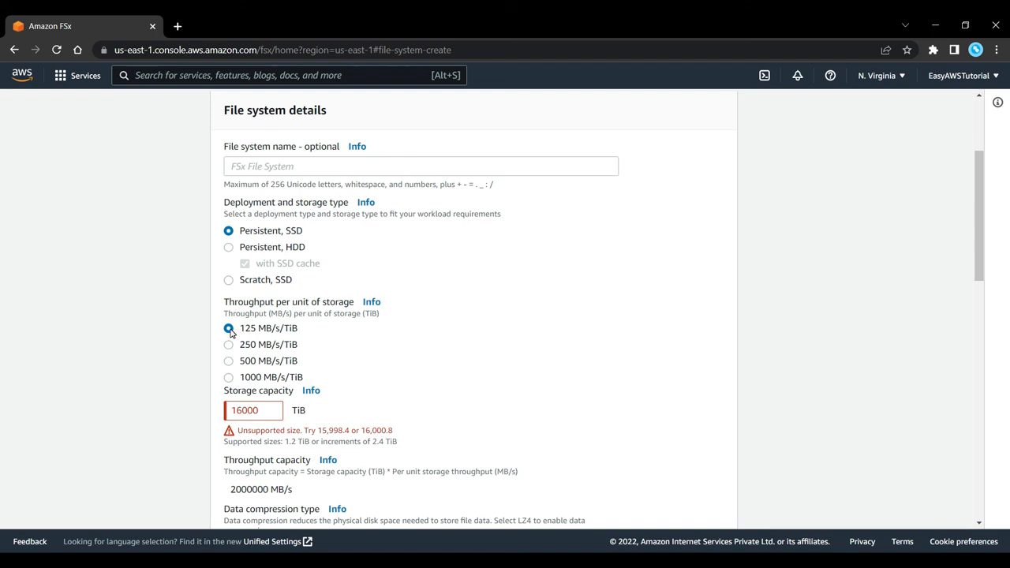
Step: Replace the invalid capacity with 1.2 TiB and keep data compression NONE
{"action": "triple_click", "coordinate": [245, 410]}
{"action": "type", "text": "1.2"}
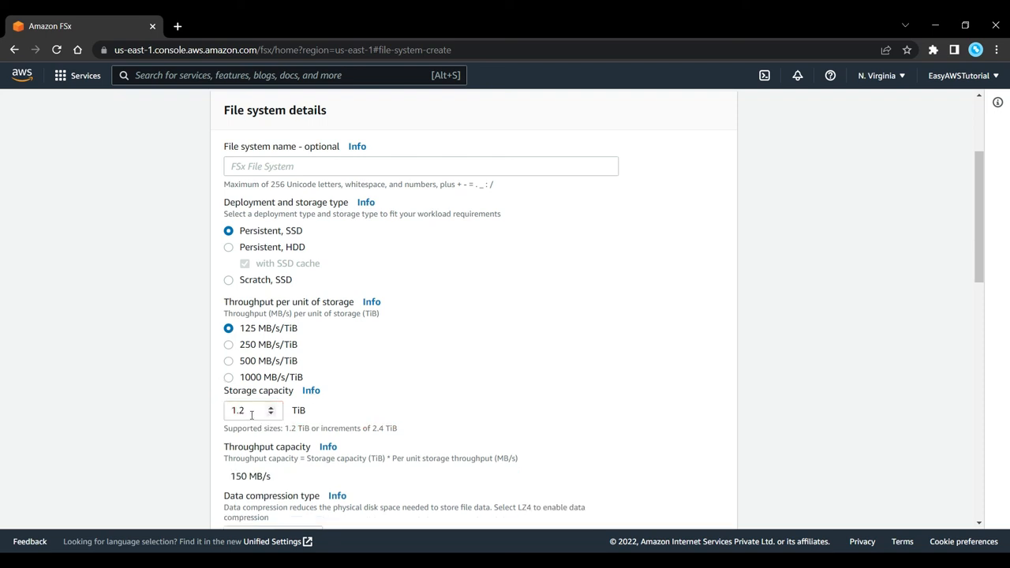
{"action": "scroll", "scroll_direction": "down", "scroll_amount": 3}
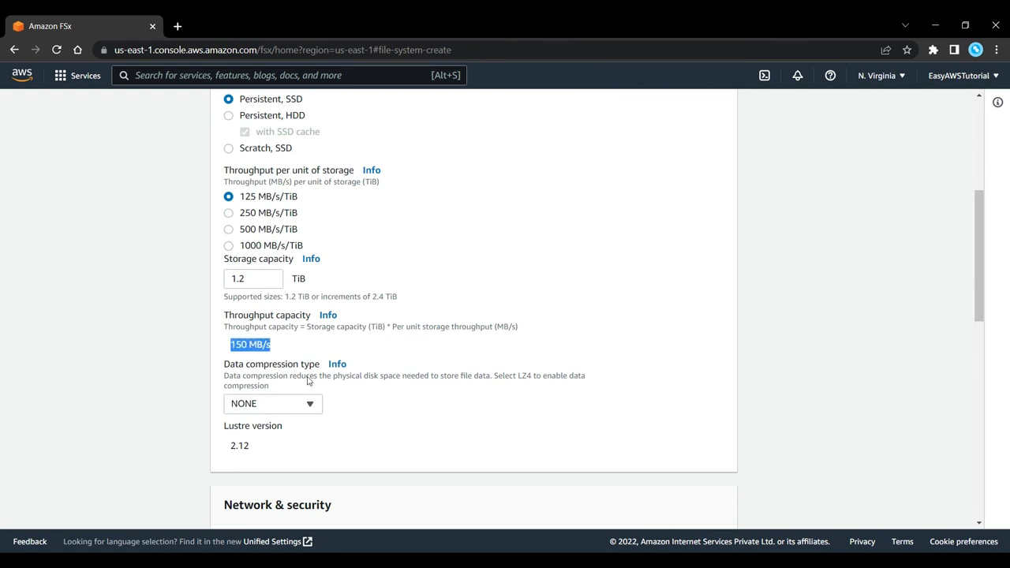
{"action": "scroll", "scroll_direction": "down", "scroll_amount": 3}
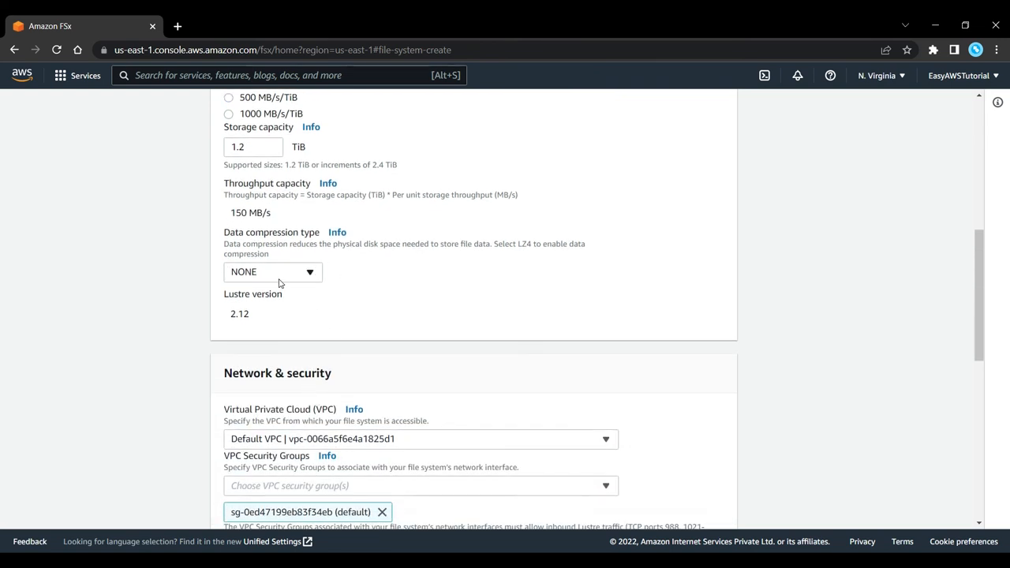
{"action": "left_click", "coordinate": [272, 271]}
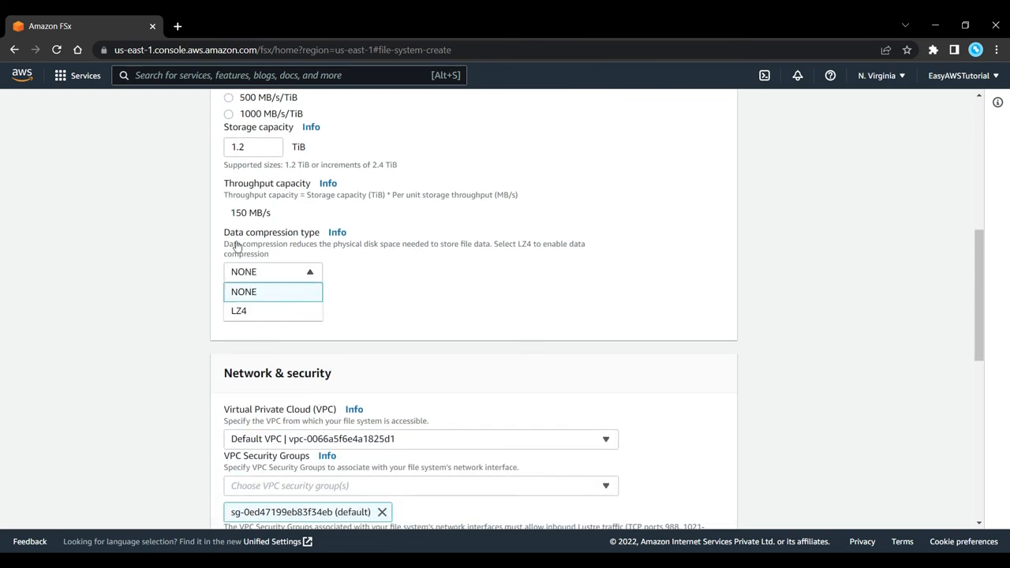
{"action": "left_click", "coordinate": [243, 290]}
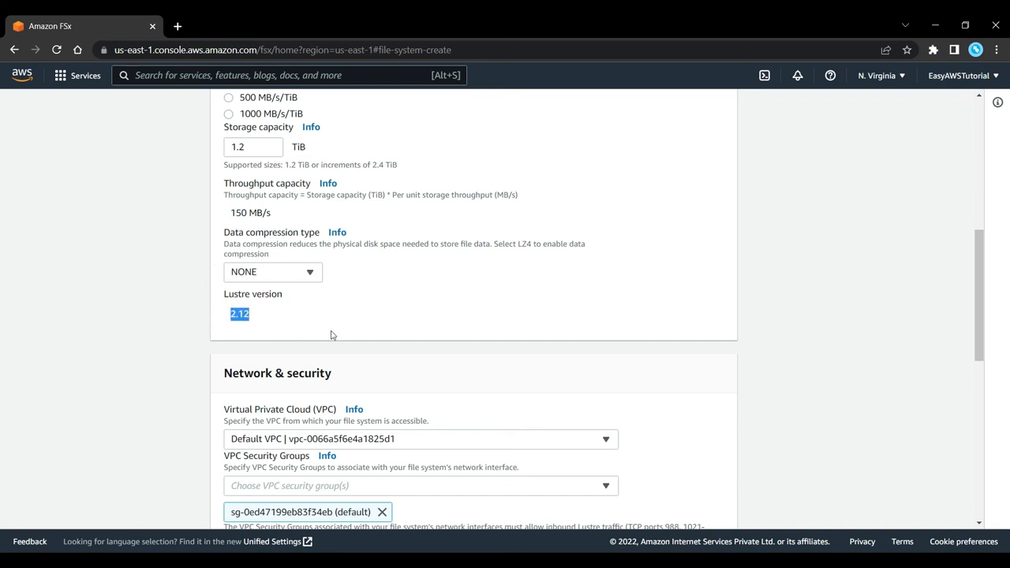
Step: Scroll past Network & security and Encryption to the optional sections without submitting
{"action": "scroll", "scroll_direction": "down", "scroll_amount": 3}
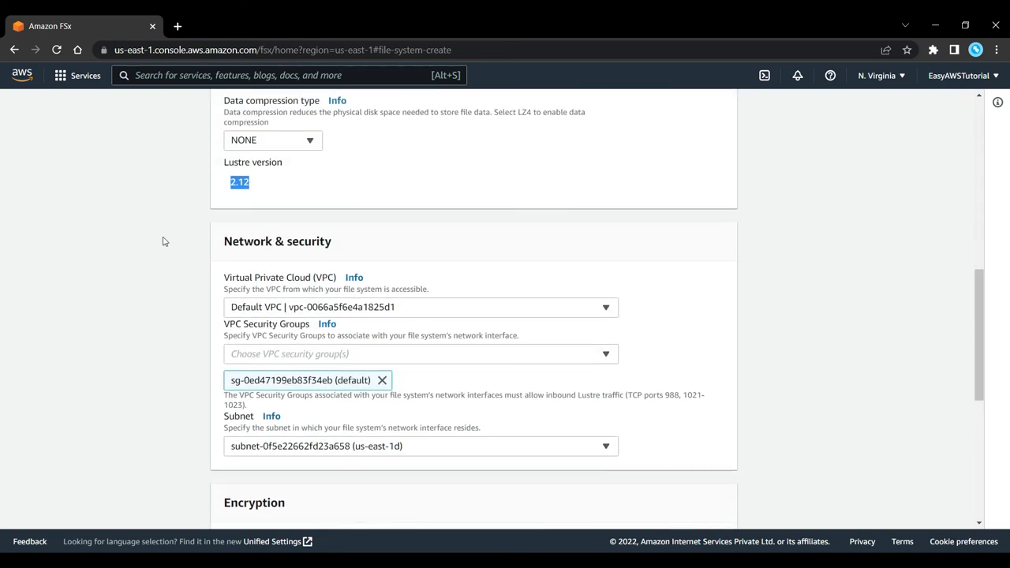
{"action": "scroll", "scroll_direction": "down", "scroll_amount": 3}
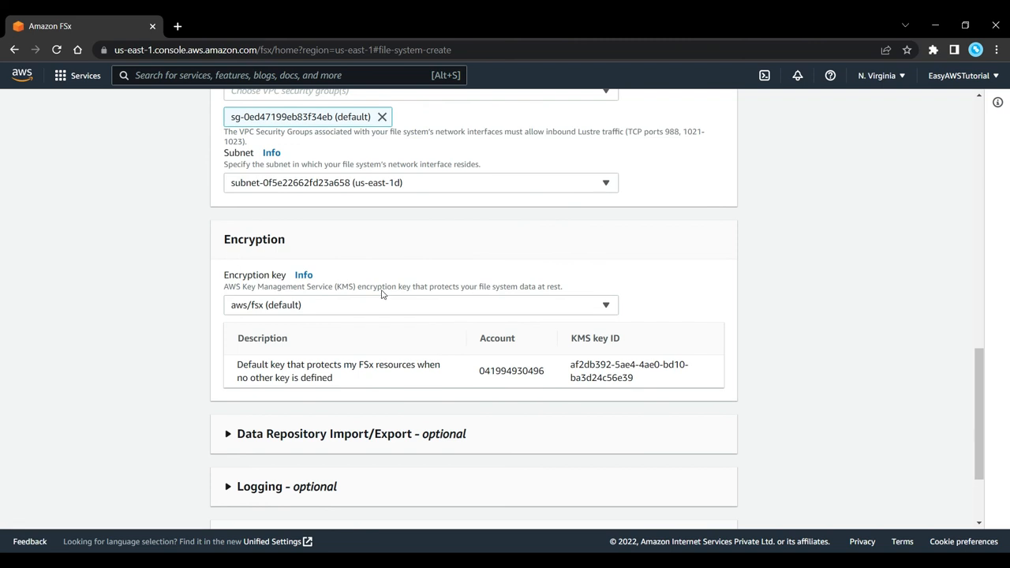
{"action": "scroll", "scroll_direction": "down", "scroll_amount": 3}
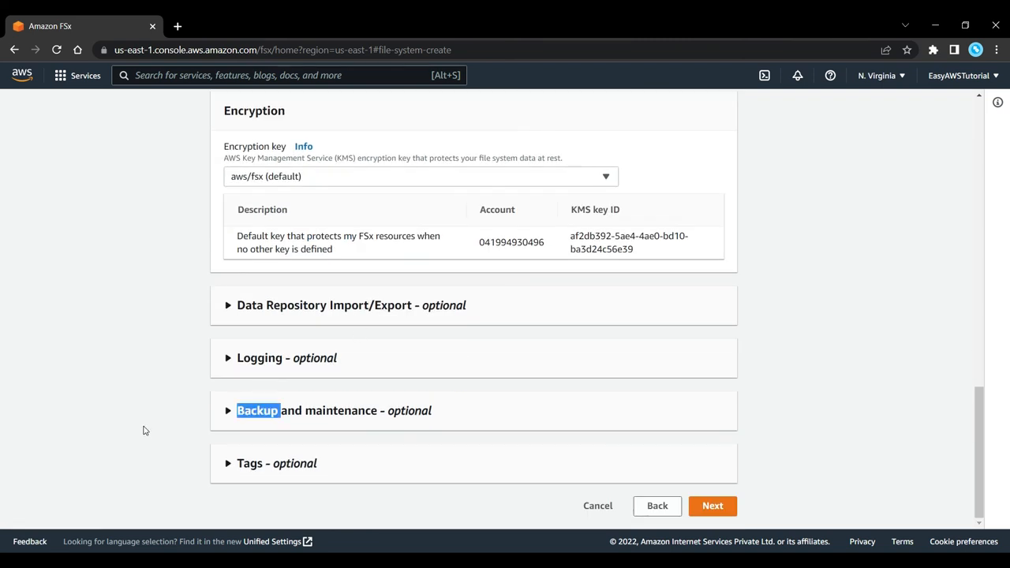
{"action": "mouse_move", "coordinate": [404, 496]}
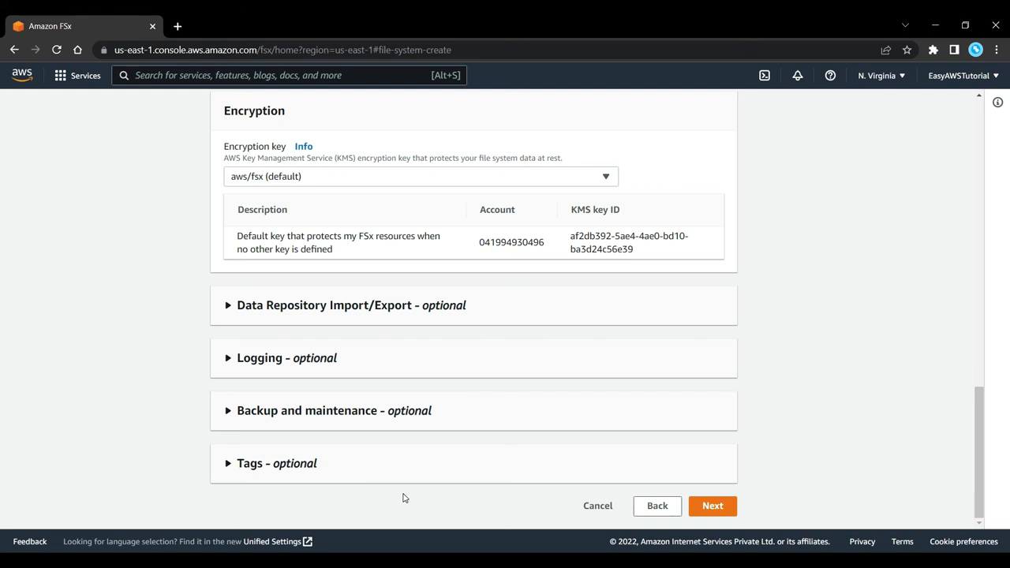
{"action": "mouse_move", "coordinate": [448, 505]}
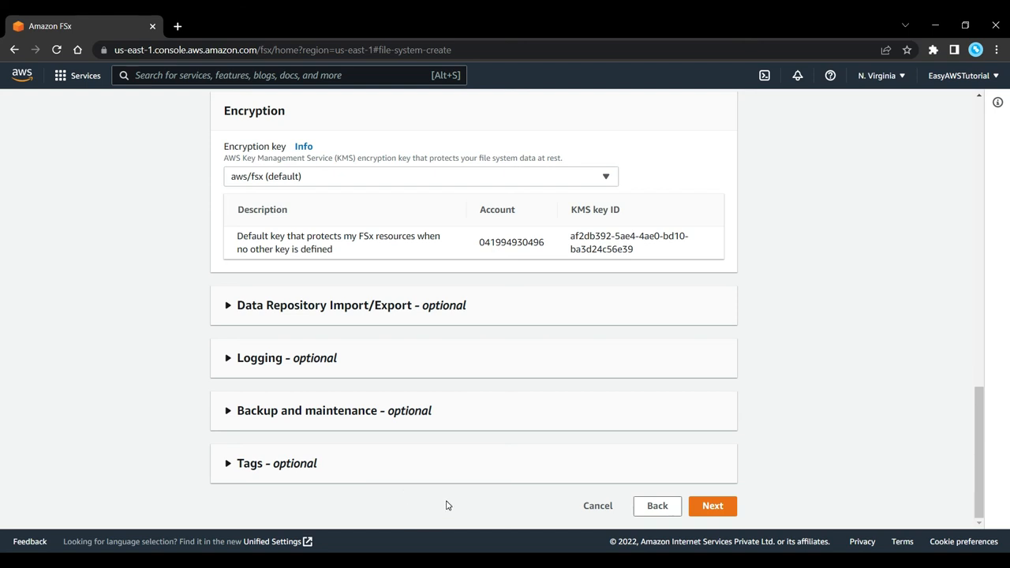